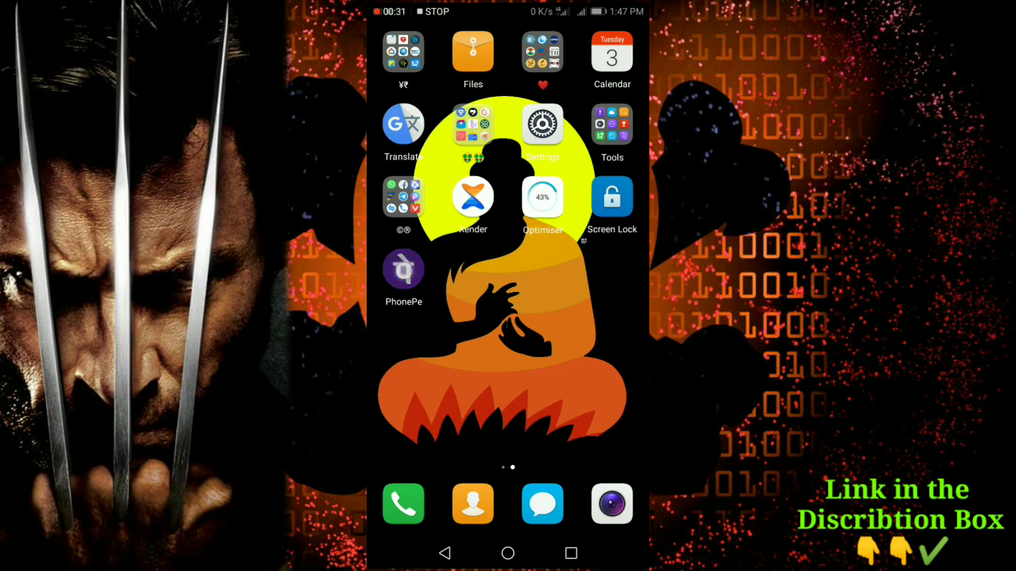
Launch PhonePe from the Android home screen to reach its Transfer Money home page
{"action": "left_click", "coordinate": [403, 272]}
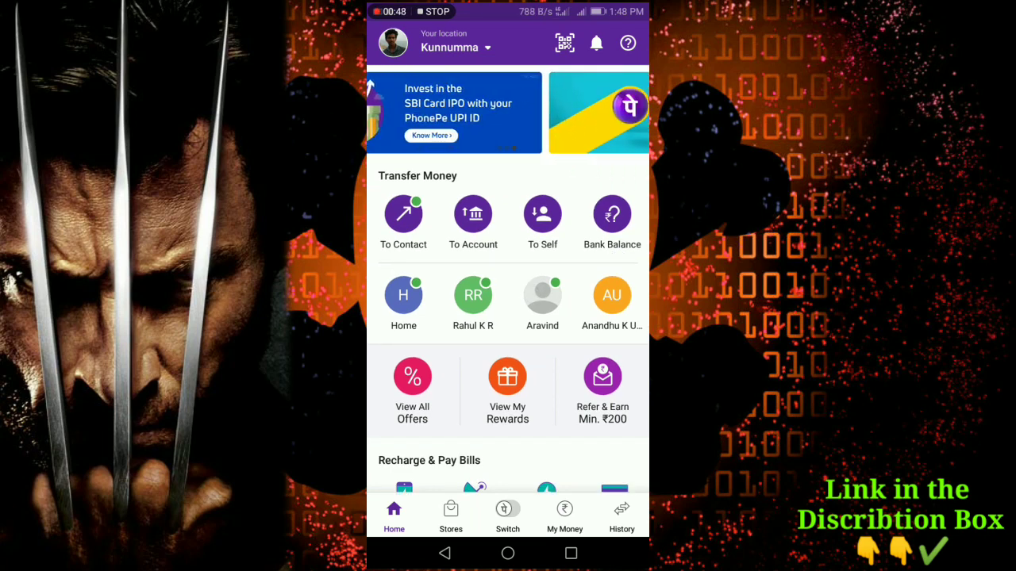
Reach the Rewards summary showing ₹555 cashbacks, 6 offers and the cashback cards
{"action": "scroll", "scroll_direction": "left", "scroll_amount": 3}
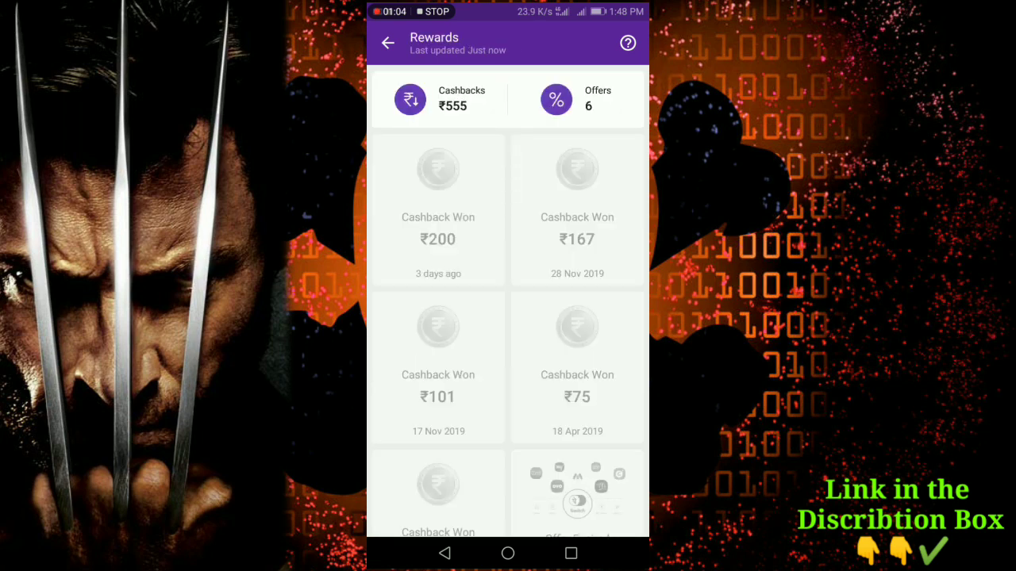
View the ₹167 cashback credited on 28 Nov 2019, then go back to the home screen
{"action": "left_click", "coordinate": [438, 211]}
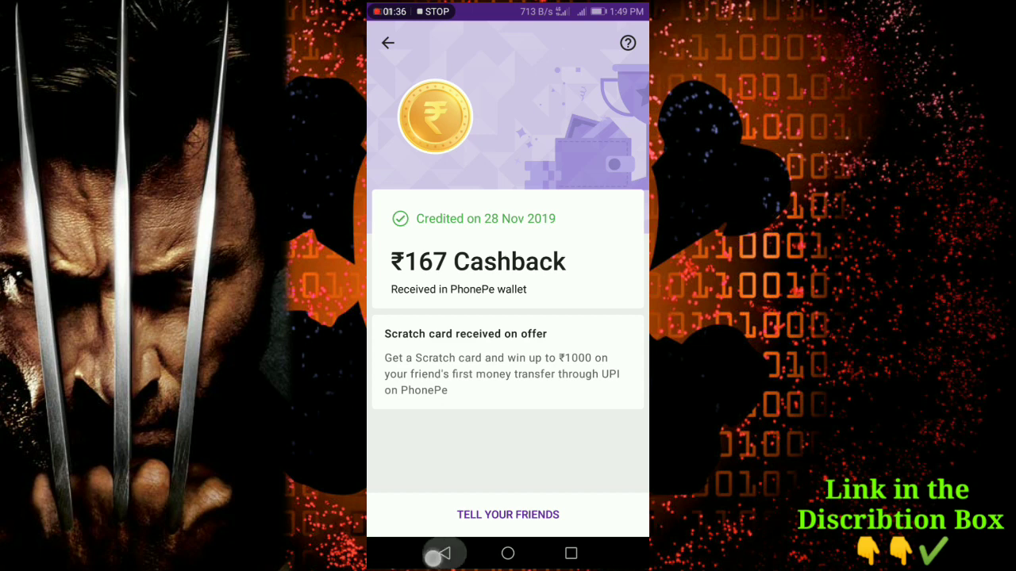
{"action": "left_click", "coordinate": [387, 43]}
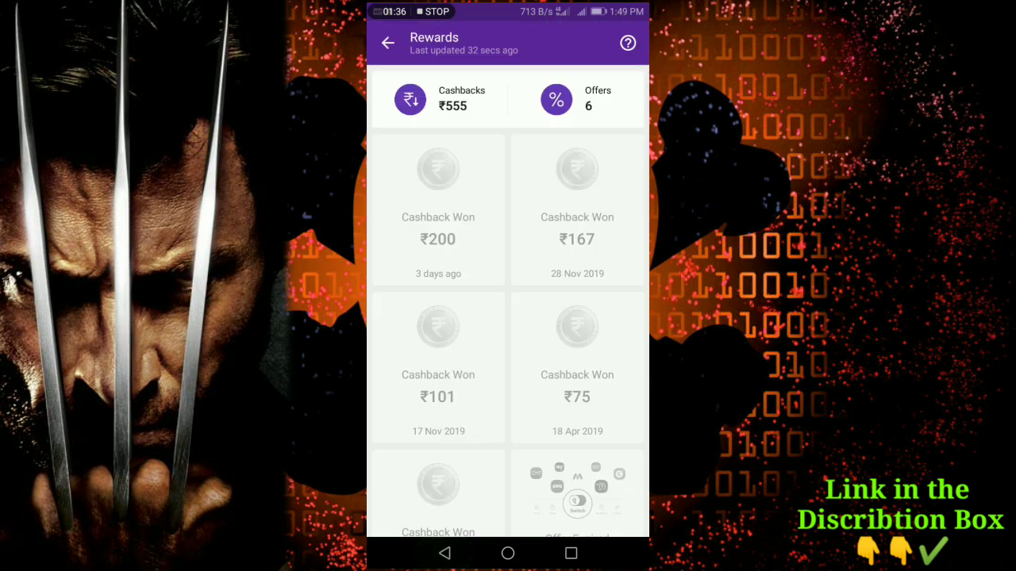
{"action": "left_click", "coordinate": [387, 42]}
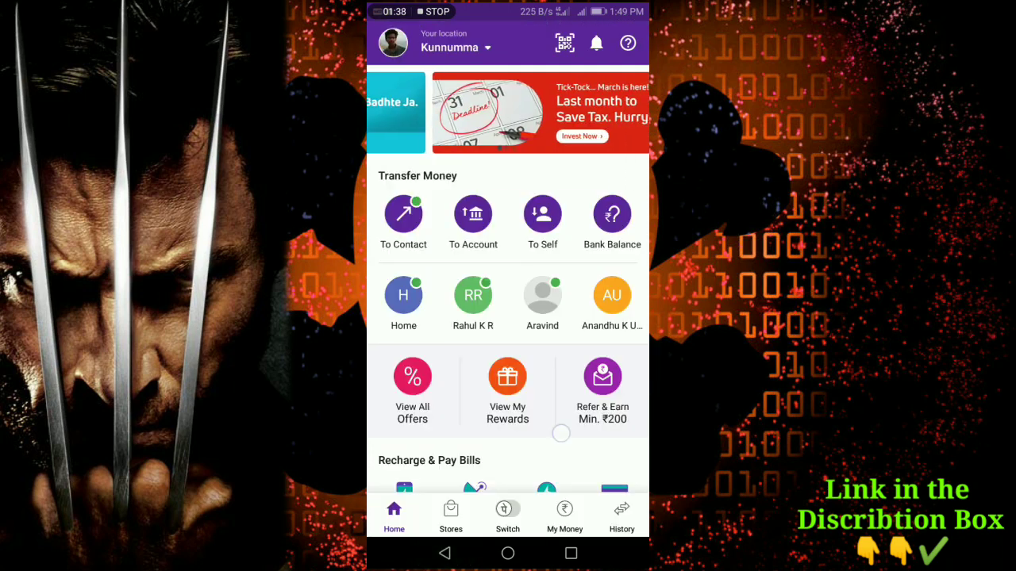
{"action": "scroll", "scroll_direction": "down", "scroll_amount": 3}
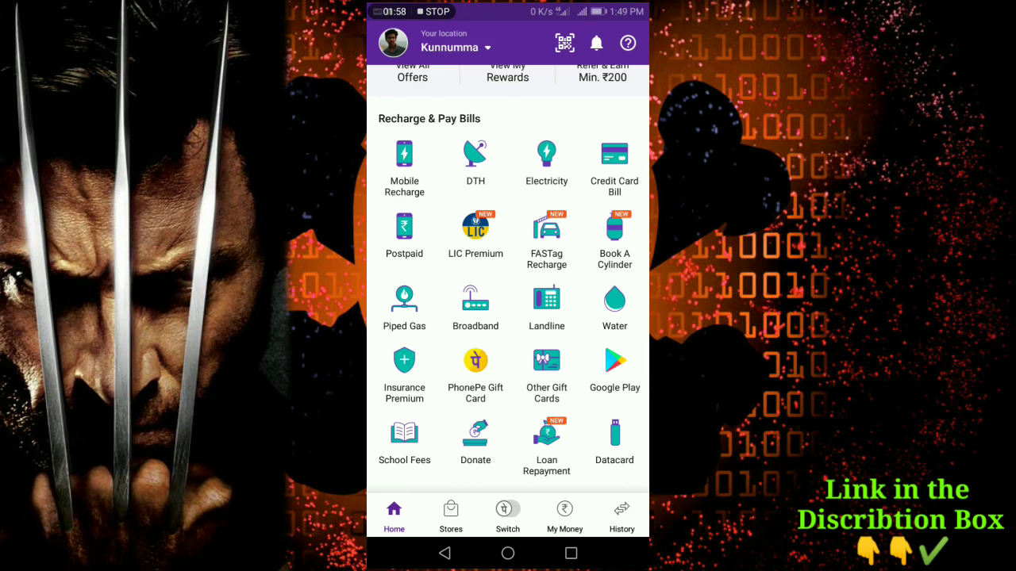
{"action": "scroll", "scroll_direction": "down", "scroll_amount": 3}
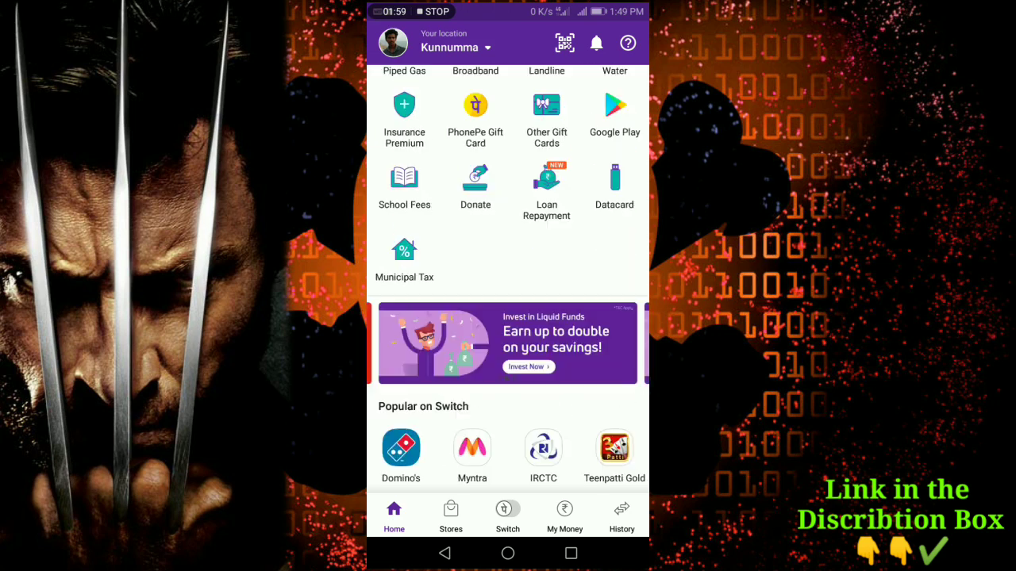
{"action": "scroll", "scroll_direction": "down", "scroll_amount": 3}
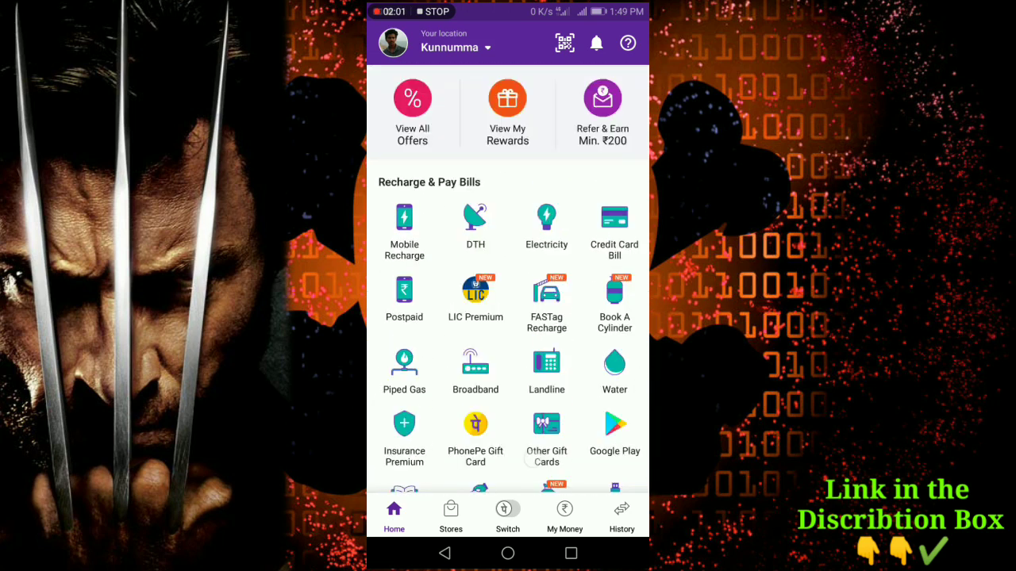
{"action": "scroll", "scroll_direction": "down", "scroll_amount": 3}
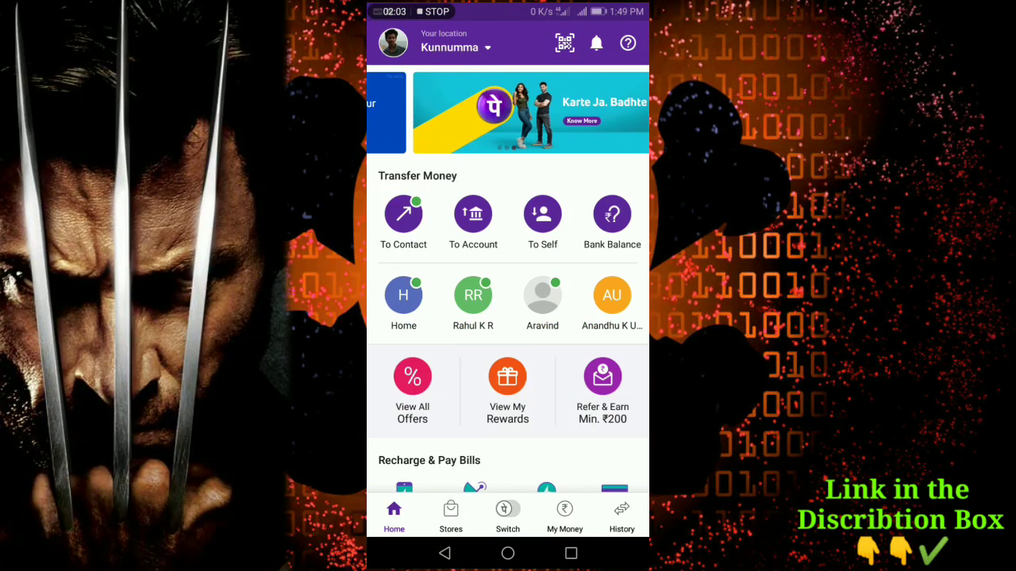